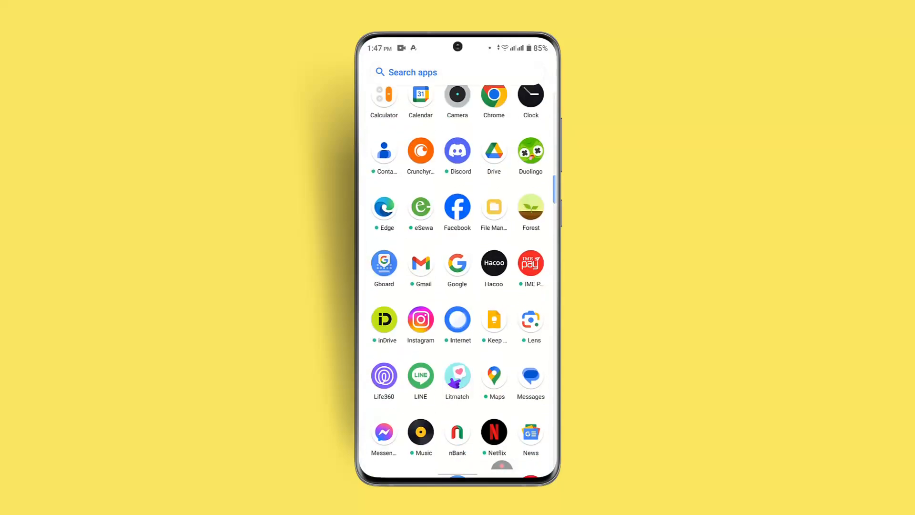
# Launch Facebook and open Settings & privacy, scrolled to the Your activity section.
pyautogui.click(456, 208)
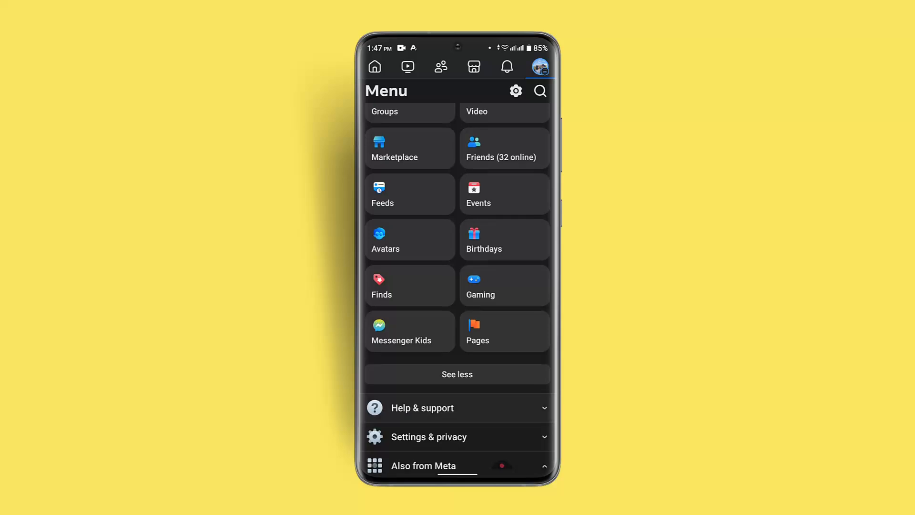
pyautogui.click(429, 437)
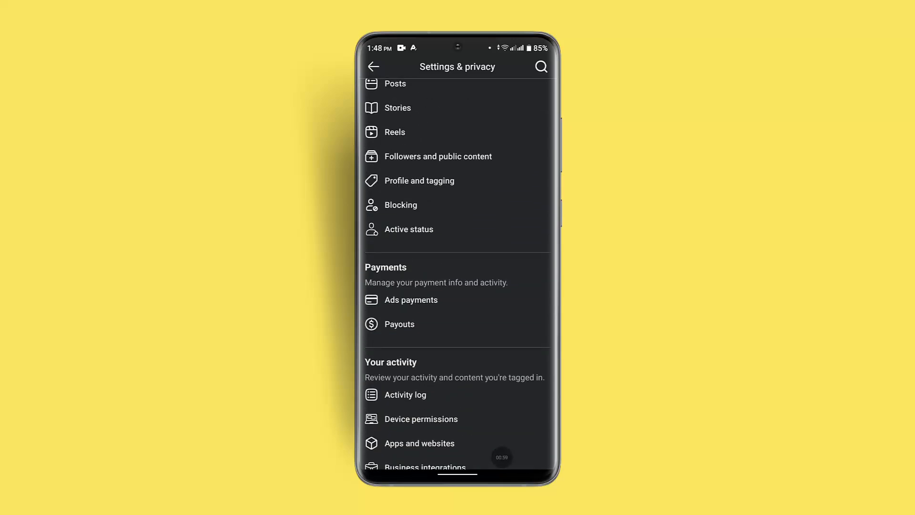
pyautogui.scroll(-3)
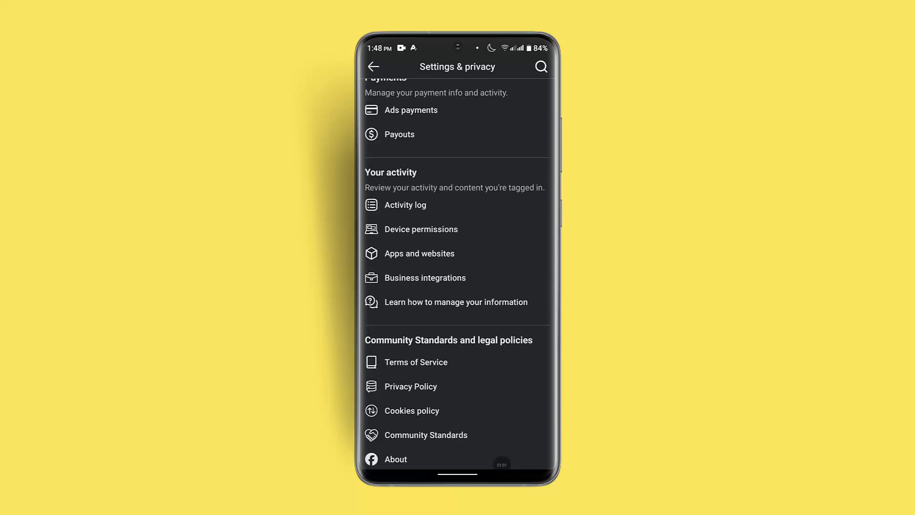
# Review the Apps and websites list of apps connected to the Facebook account.
pyautogui.click(418, 254)
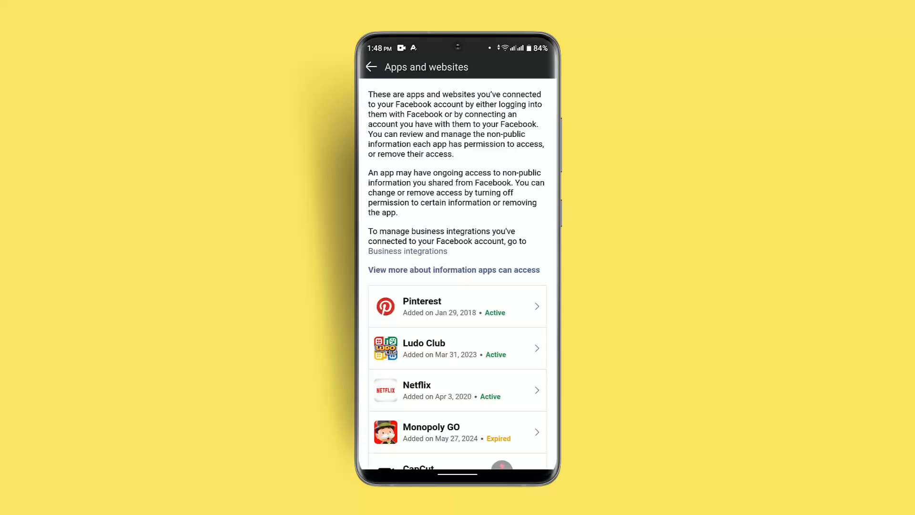
pyautogui.scroll(-3)
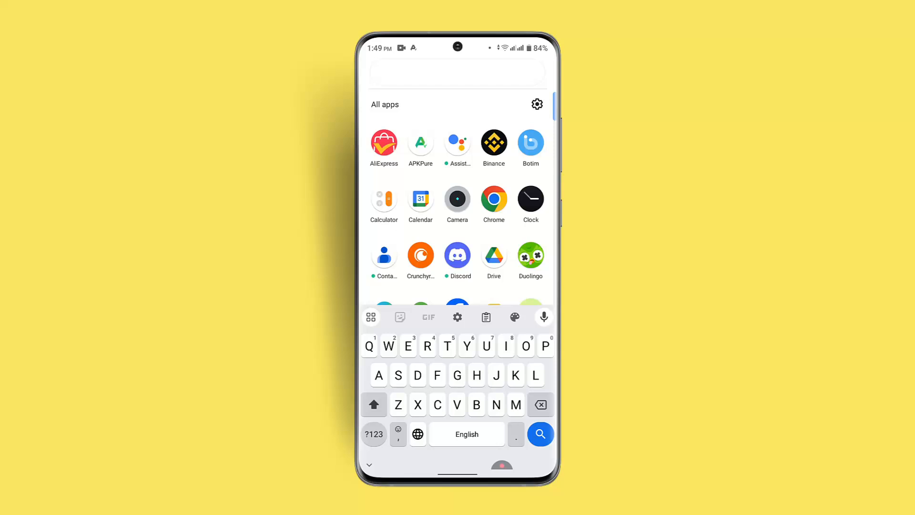
# Check Binance's Play Store listing for an available update.
pyautogui.click(494, 141)
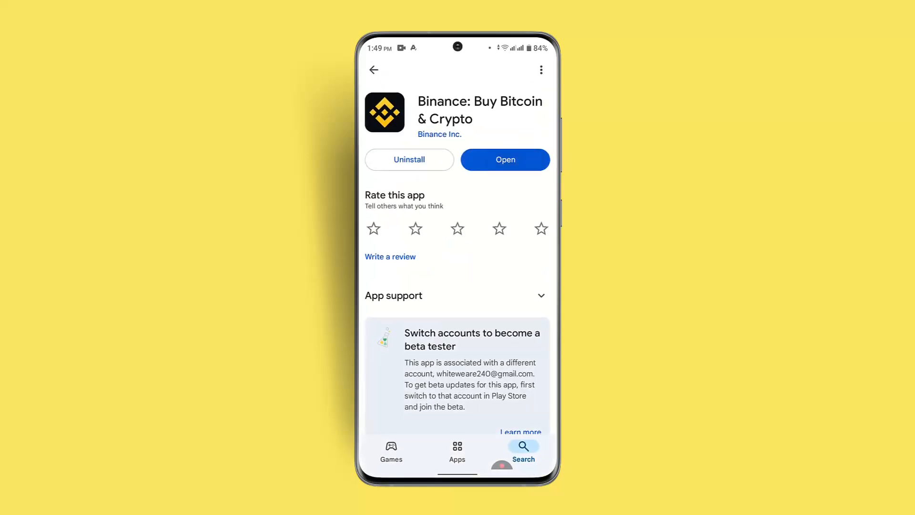
pyautogui.click(522, 449)
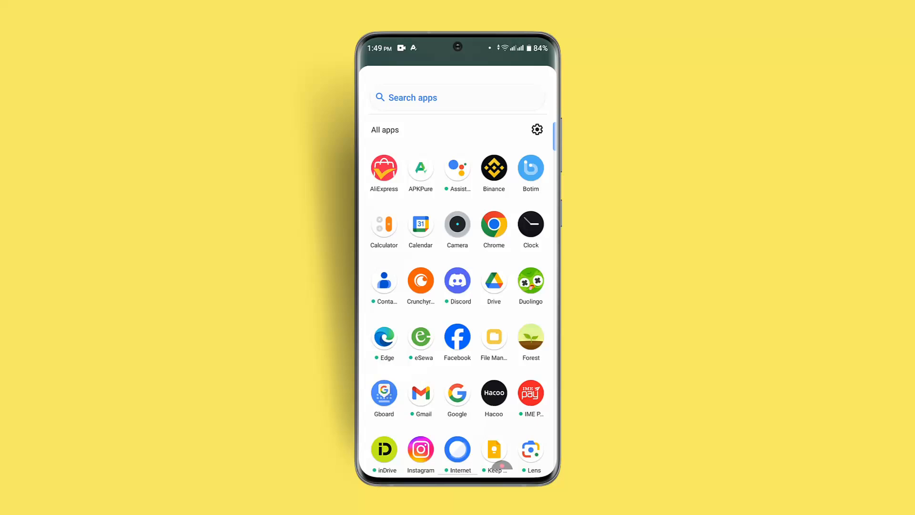
# Clear Facebook's cached data from its App info Storage & cache page (1.44 GB used).
pyautogui.scroll(-3)
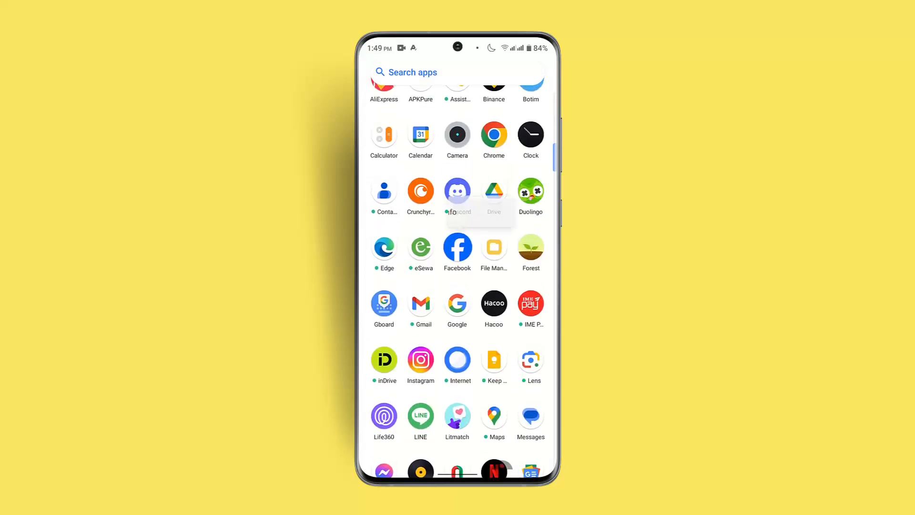
pyautogui.click(457, 246)
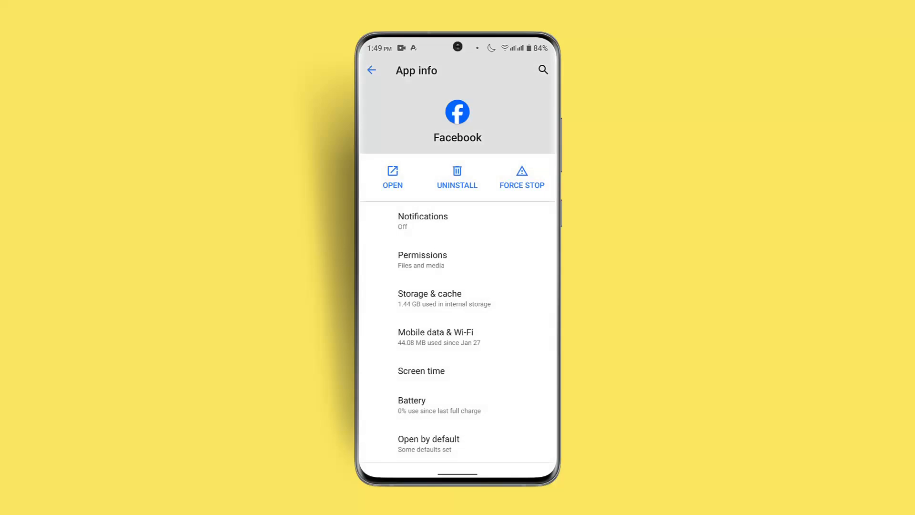
pyautogui.click(430, 297)
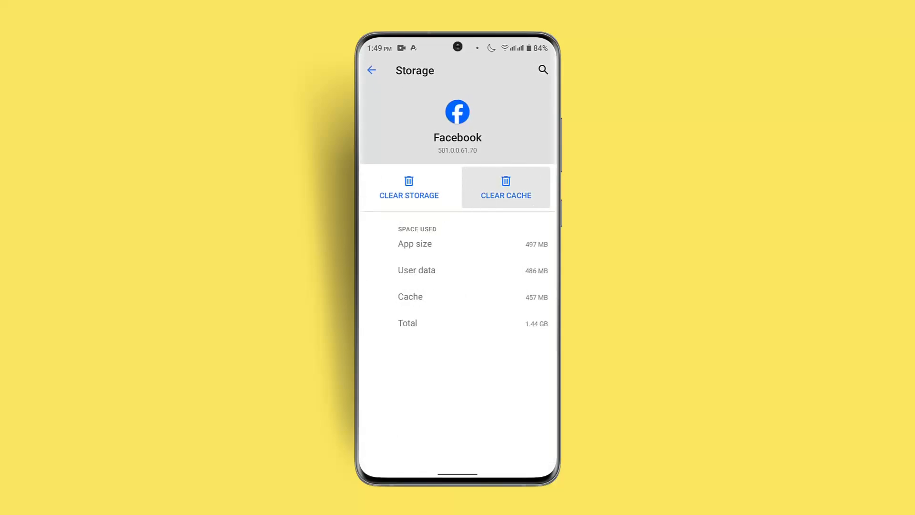
pyautogui.click(505, 188)
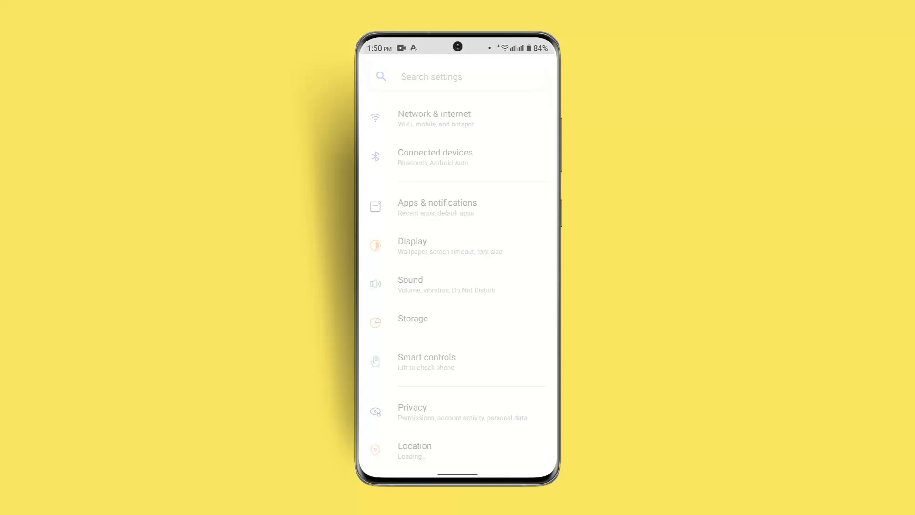
# Confirm Wi-Fi shows Connected under Network & internet, then return home.
pyautogui.click(435, 118)
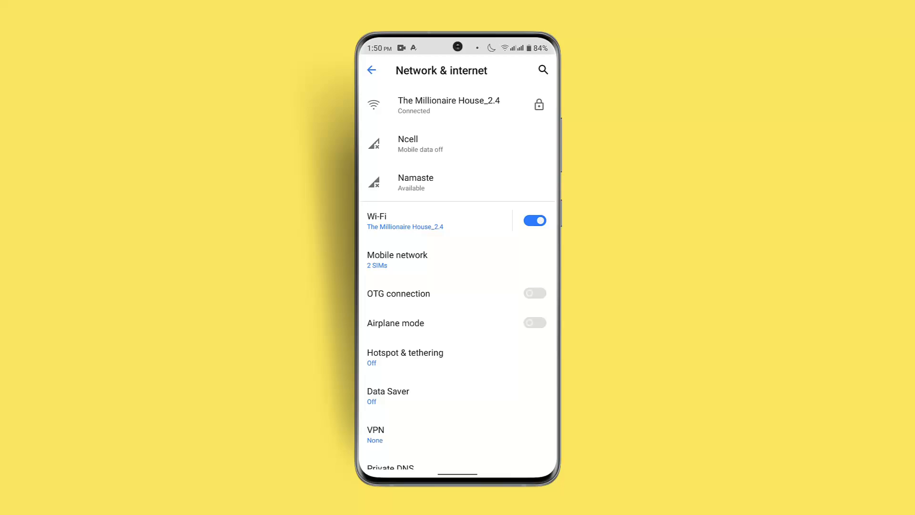
pyautogui.press('HOME')
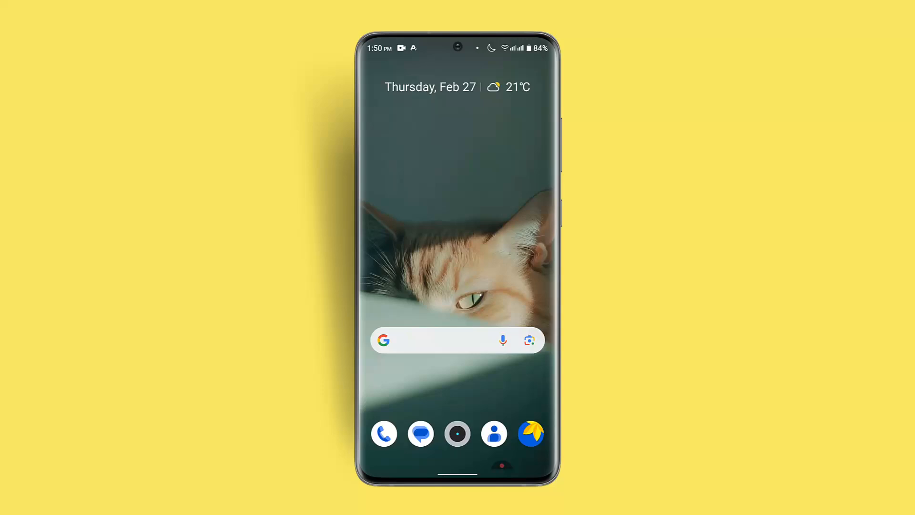
# Reopen Facebook and reach the Help Center via Menu > Help & support.
pyautogui.click(457, 340)
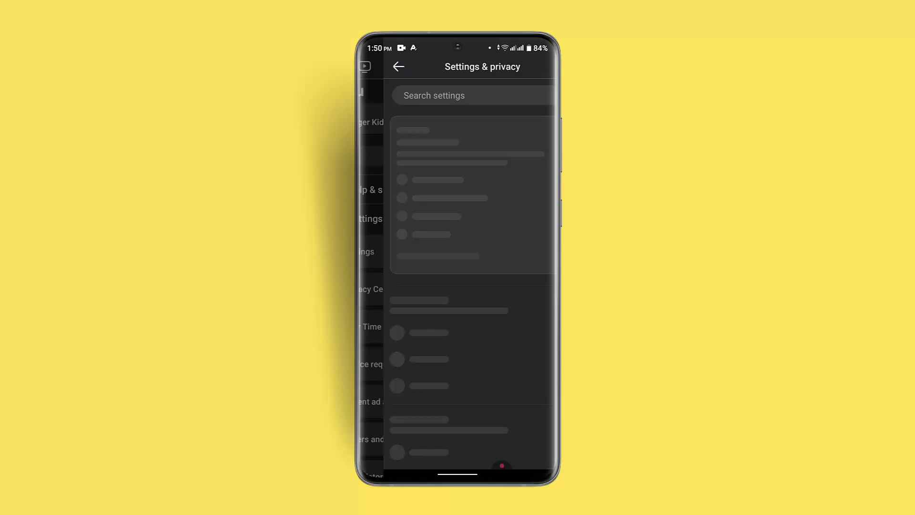
pyautogui.click(400, 66)
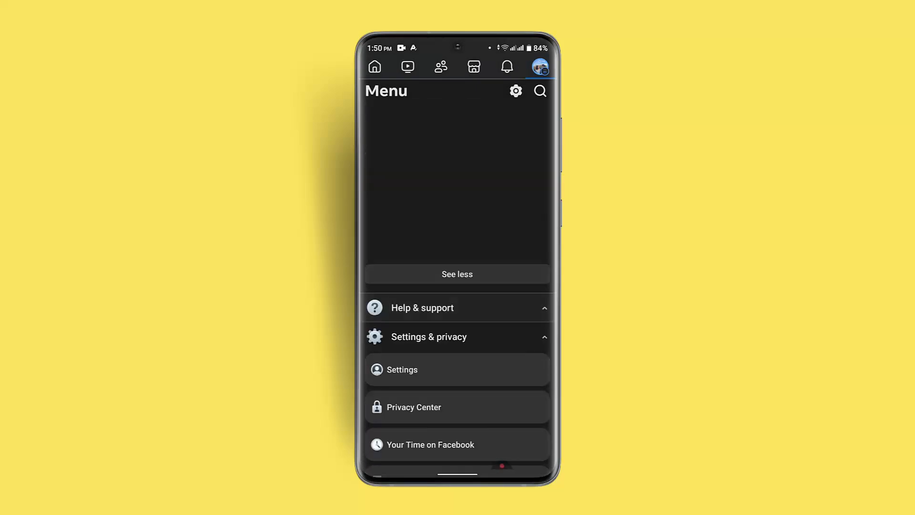
pyautogui.click(422, 308)
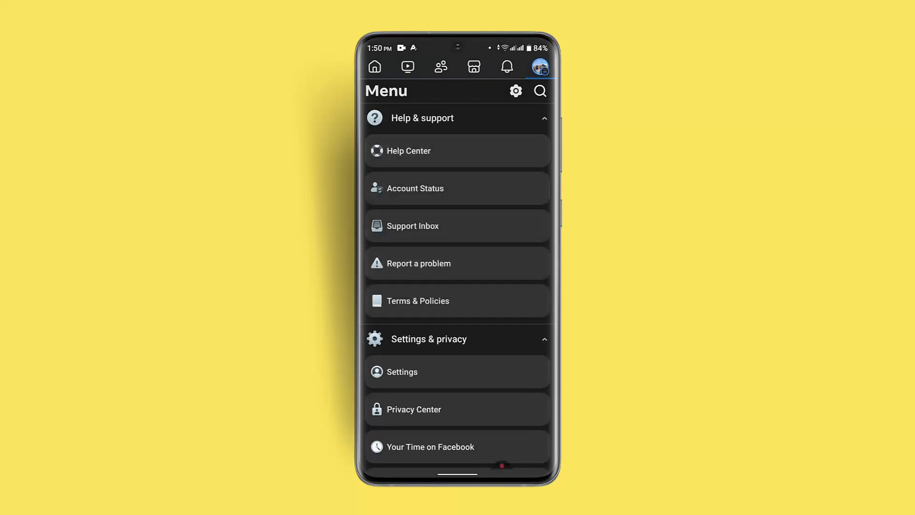
pyautogui.click(408, 151)
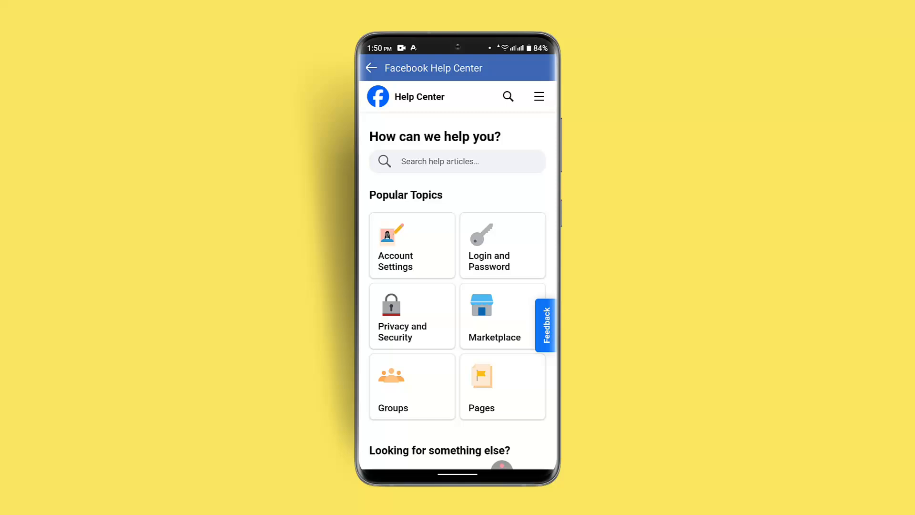
pyautogui.scroll(-3)
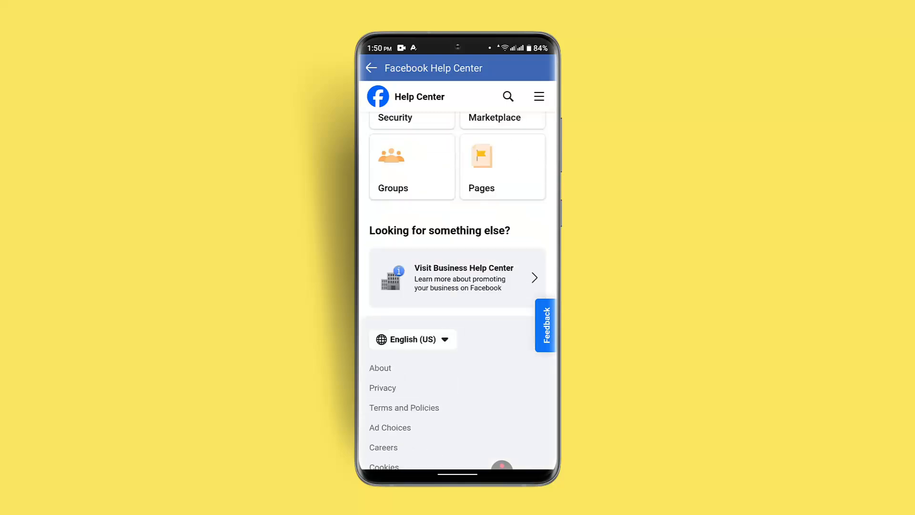
pyautogui.scroll(-3)
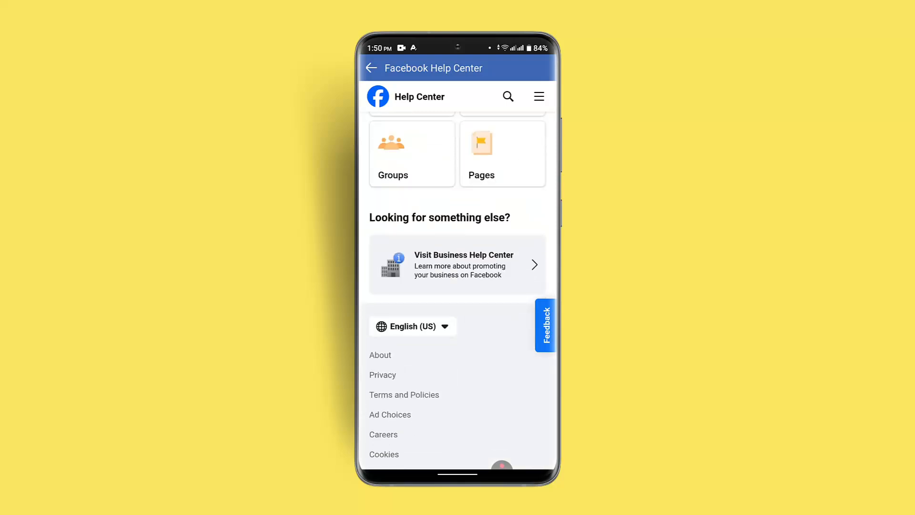